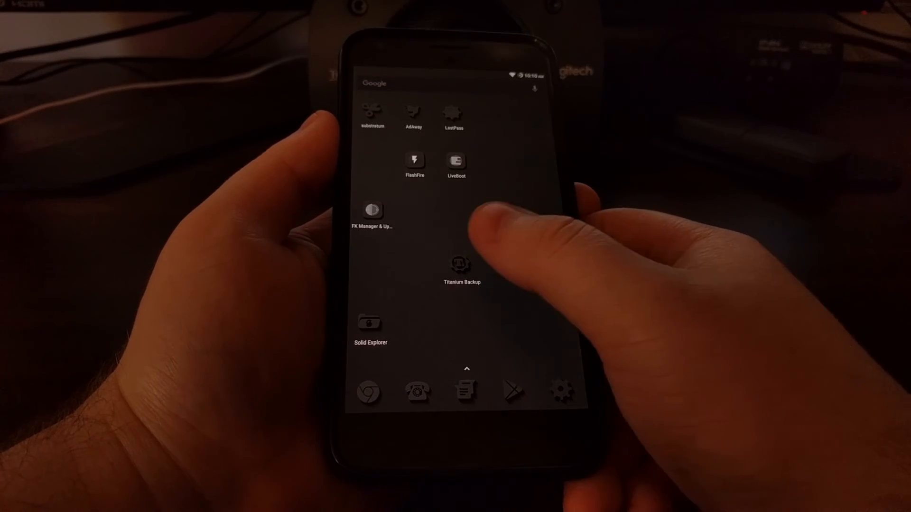
Step: Launch Titanium Backup, dismiss the changelog and mount namespace warning, and show the Backup/Restore list
left_click(461, 263)
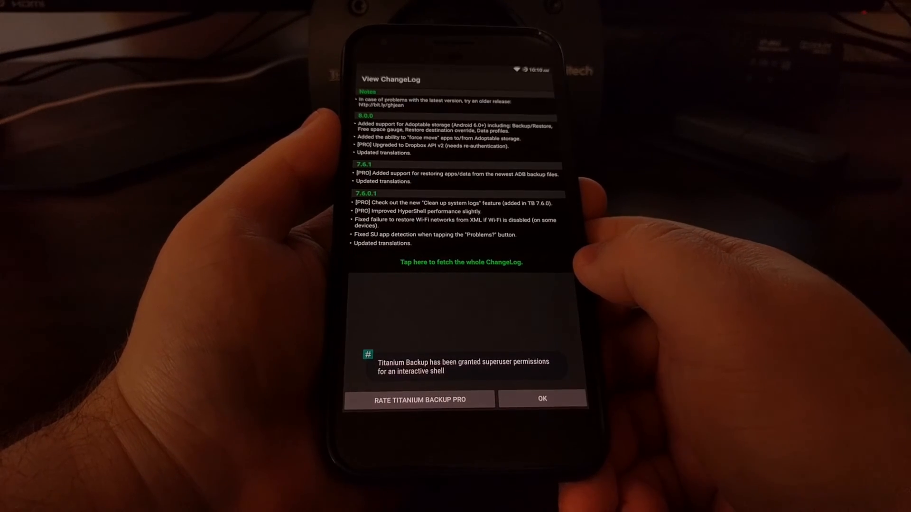
left_click(541, 399)
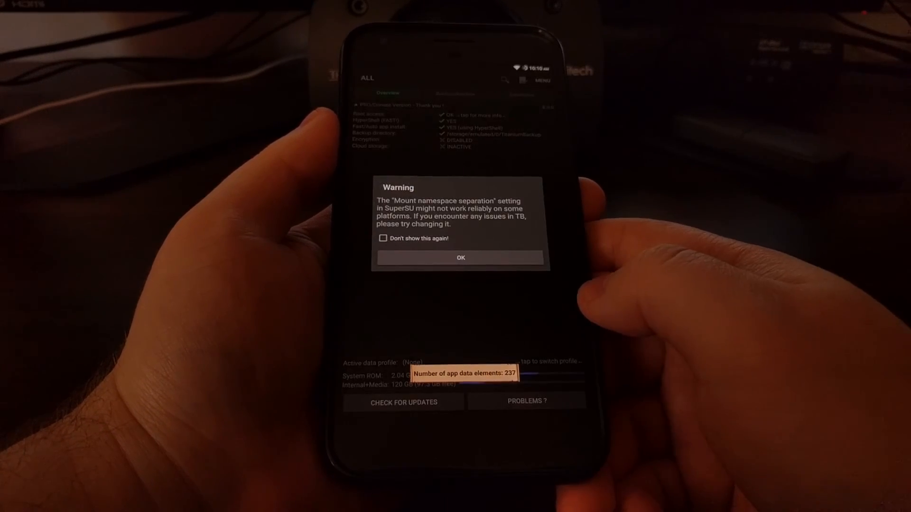
left_click(460, 257)
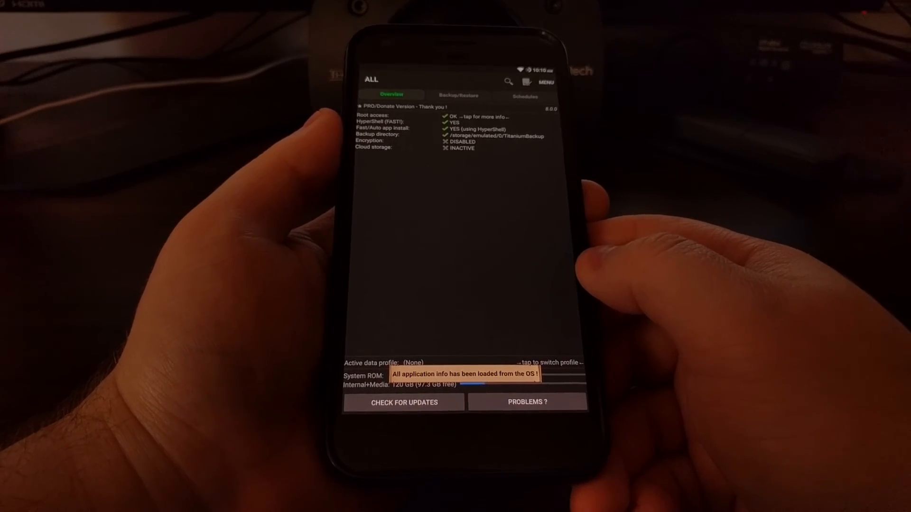
left_click(458, 96)
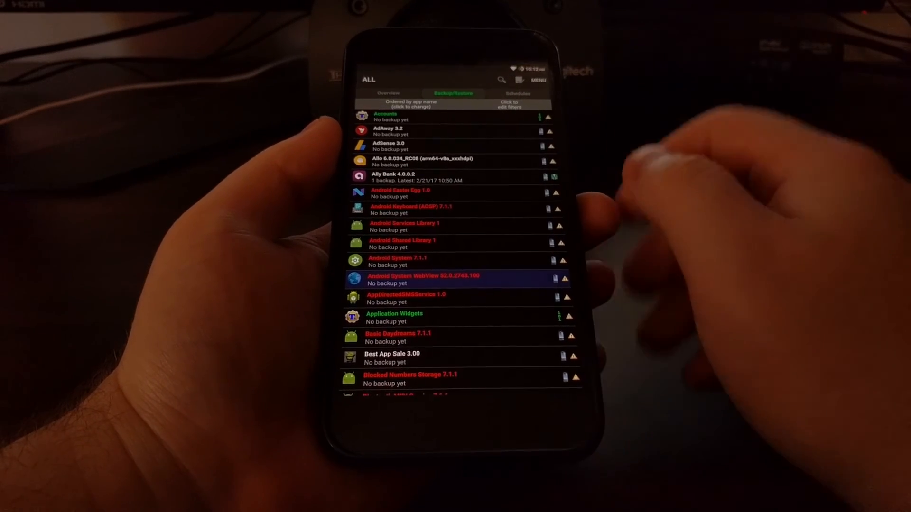
left_click(393, 177)
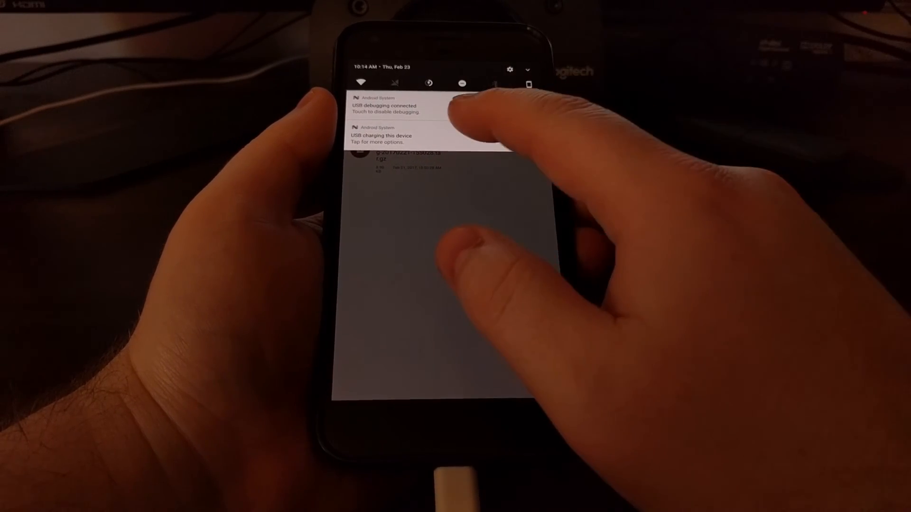
Step: Switch the phone's USB mode from charging only to Transfer files
left_click(383, 138)
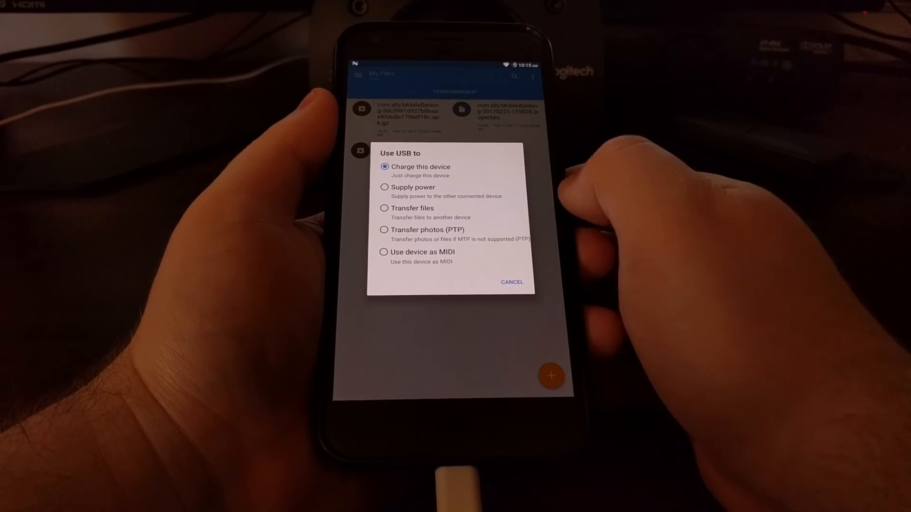
left_click(510, 282)
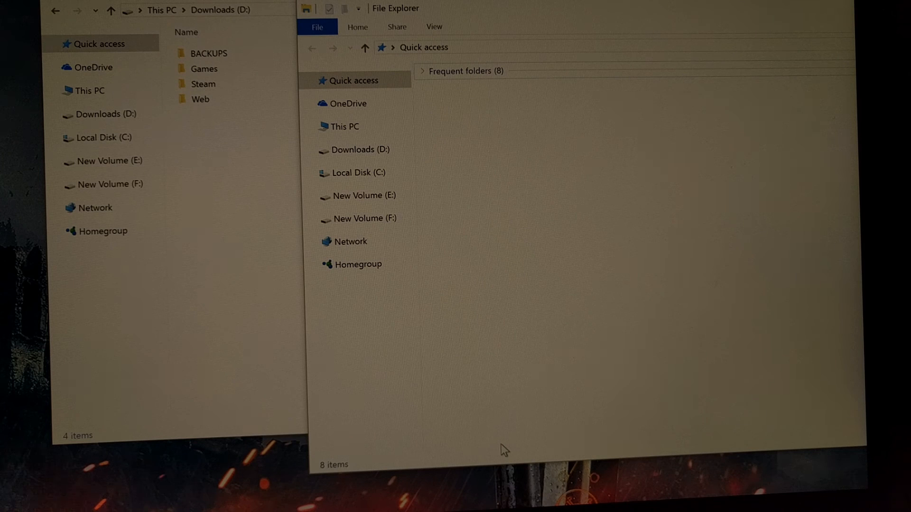
mouse_move(474, 195)
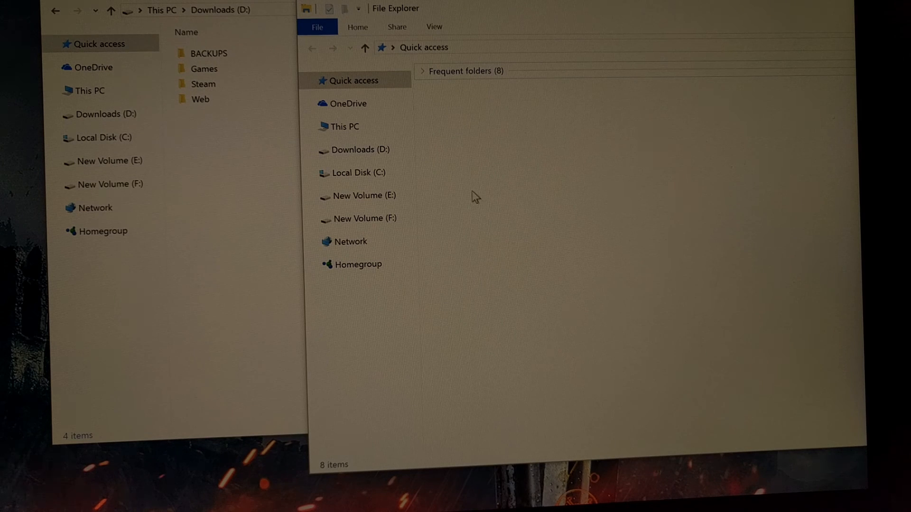
Step: Browse This PC to the Pixel XL's internal shared storage and open TitaniumBackup
left_click(345, 126)
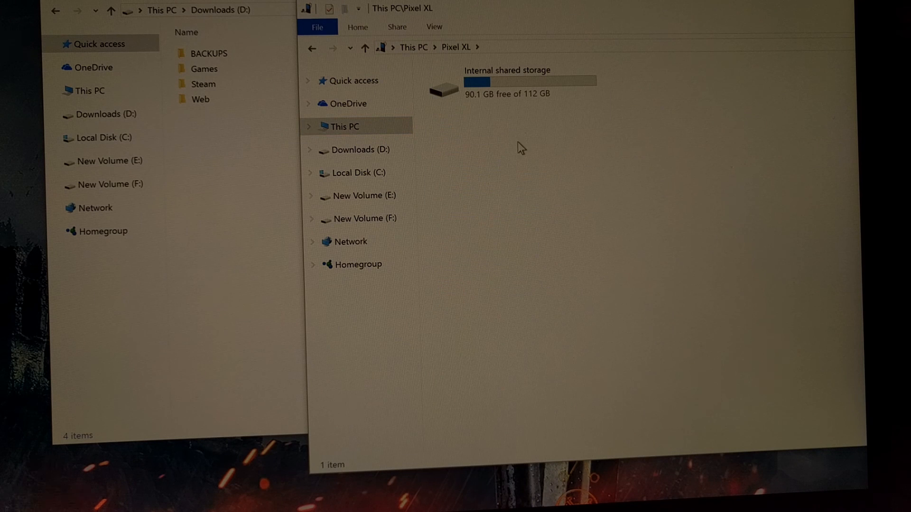
double_click(442, 88)
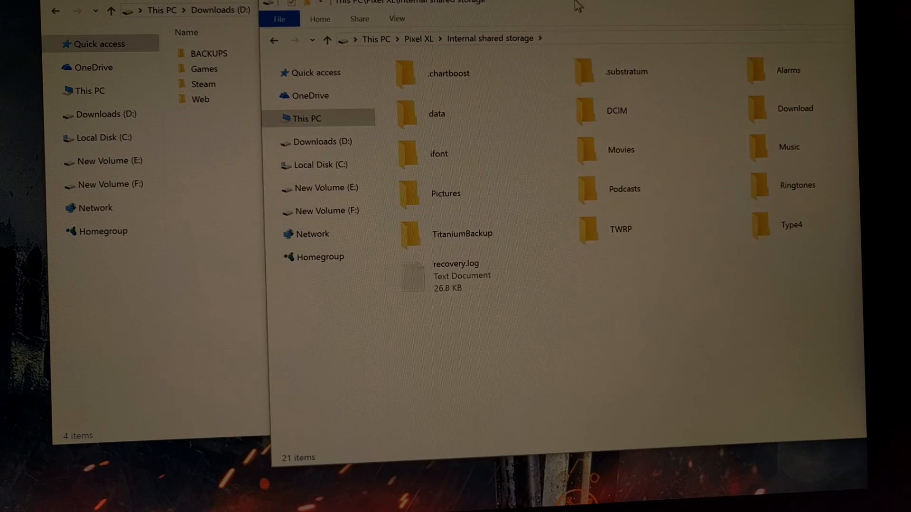
left_click(473, 227)
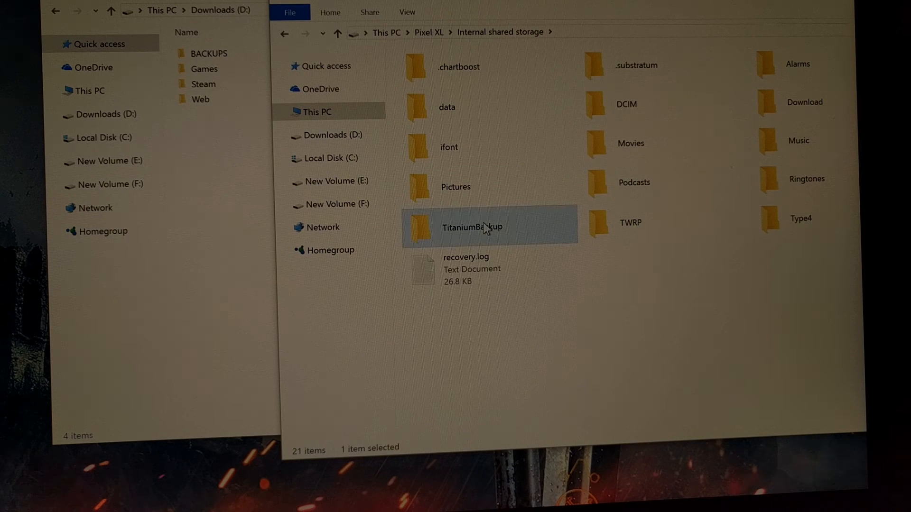
mouse_move(465, 245)
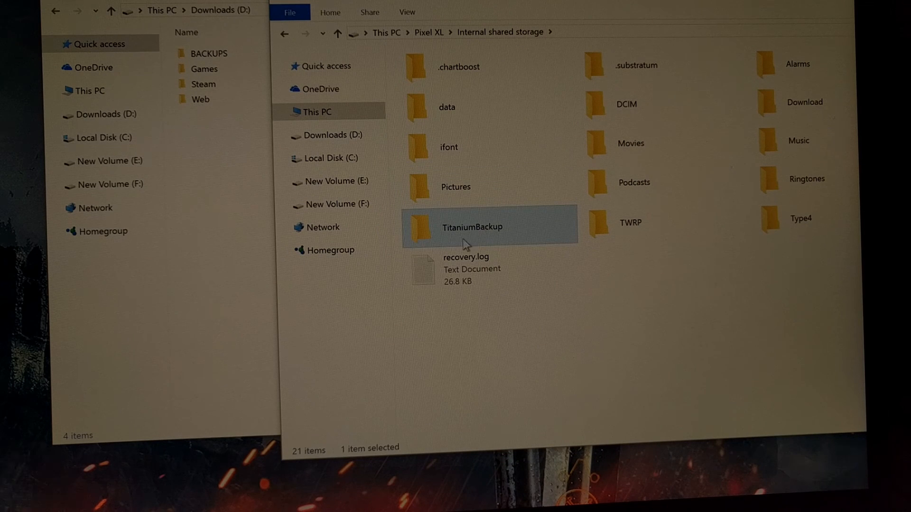
mouse_move(484, 78)
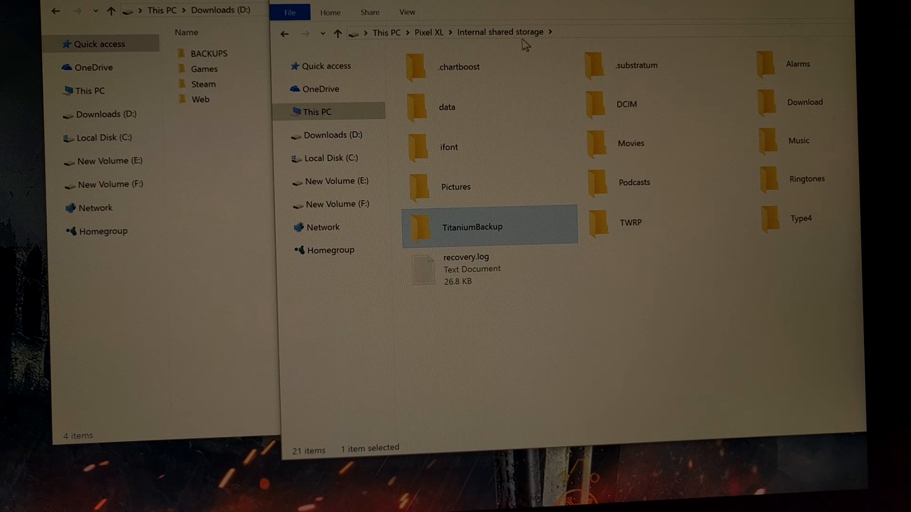
double_click(490, 225)
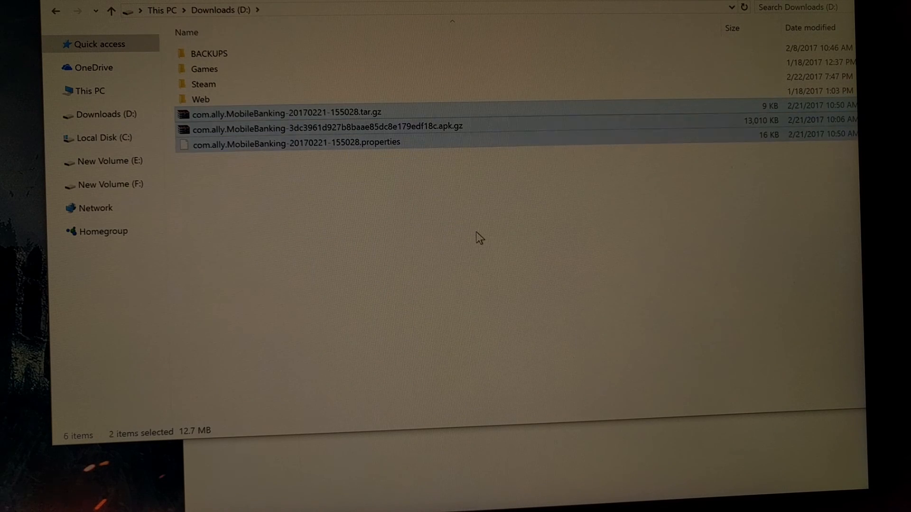
Step: Paste the three com.ally.MobileBanking backup files into Downloads (D:)
left_click(293, 142)
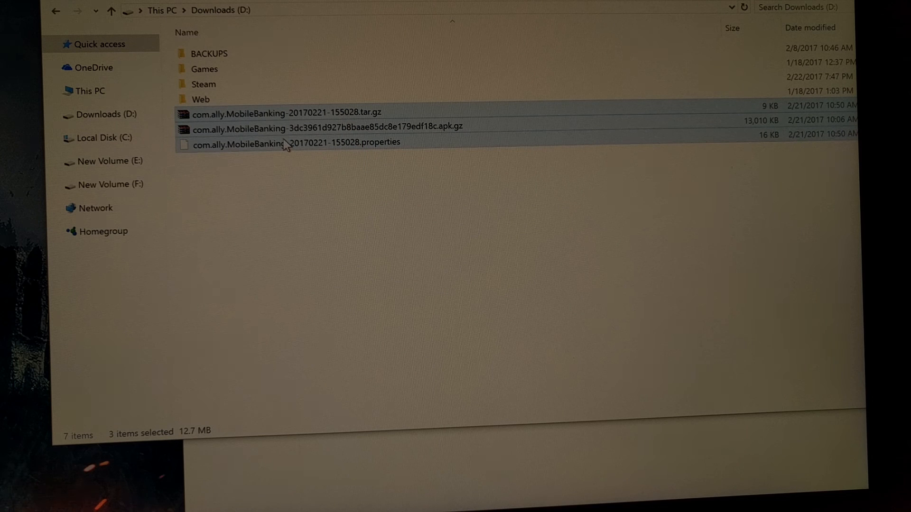
mouse_move(231, 129)
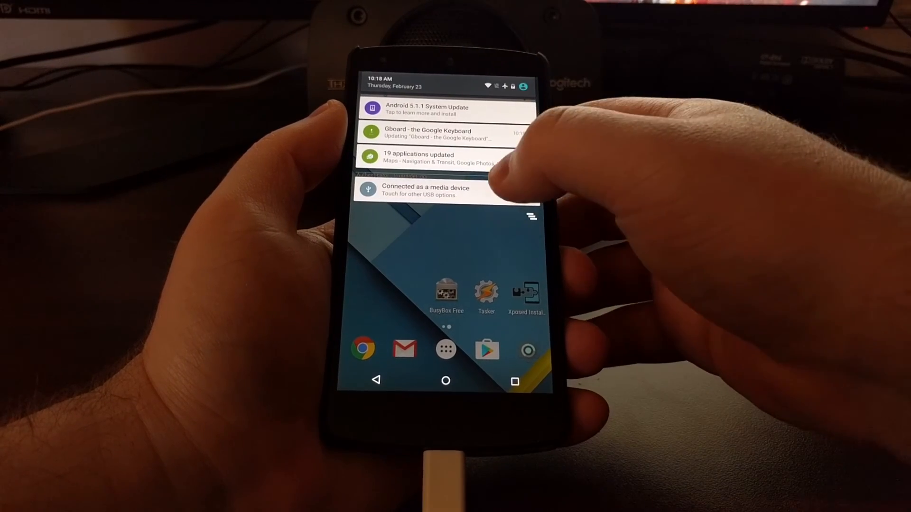
Step: Confirm the Nexus 5 USB connection uses Media device (MTP), then go back
left_click(426, 191)
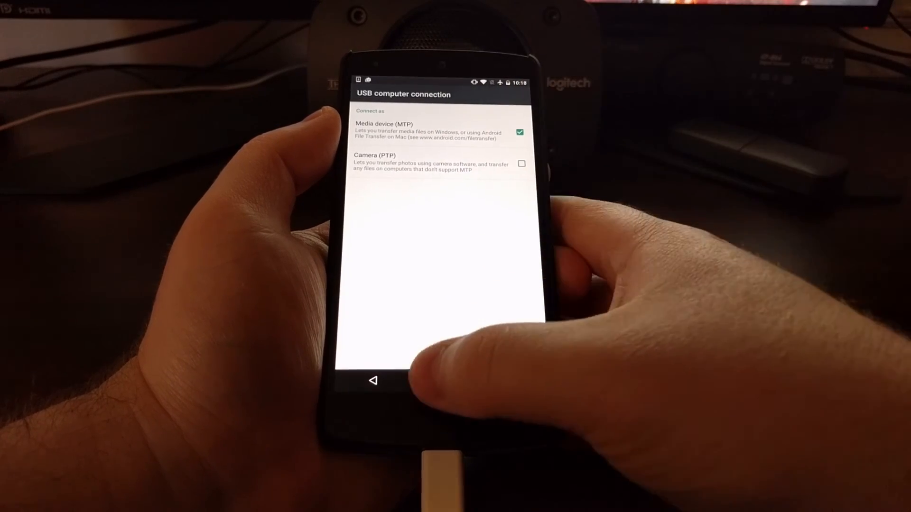
left_click(372, 381)
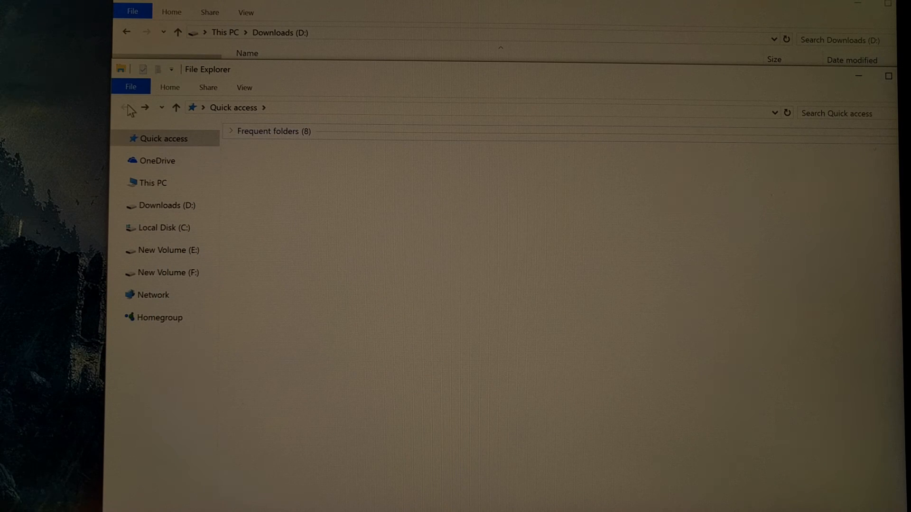
Step: Open This PC > Nexus 5 > Internal storage > Download in File Explorer
left_click(152, 182)
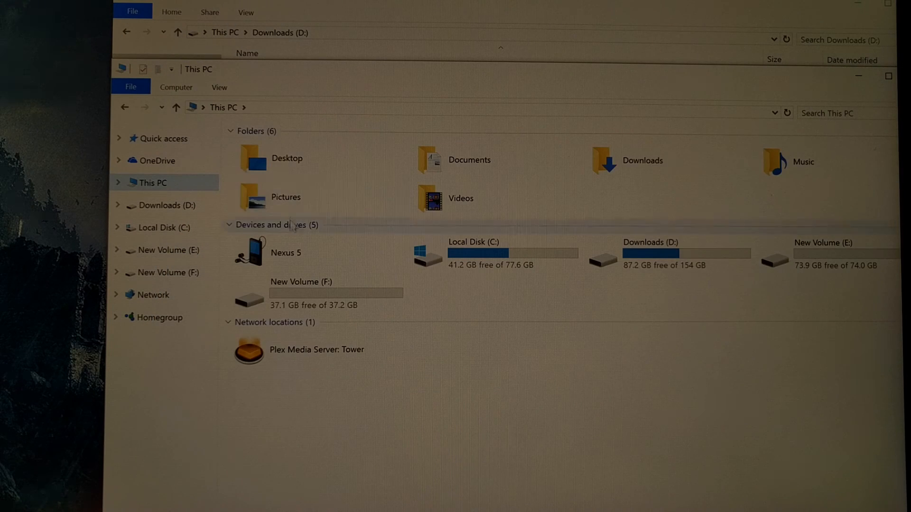
double_click(285, 252)
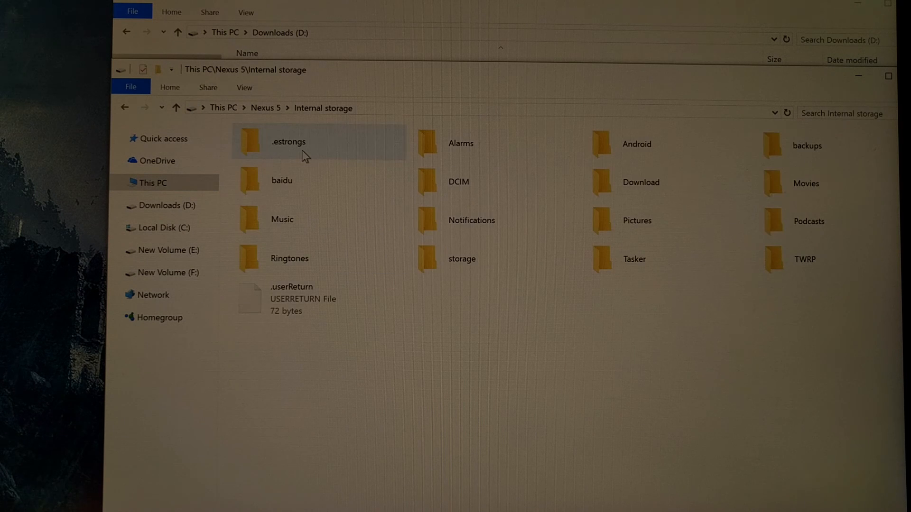
mouse_move(482, 143)
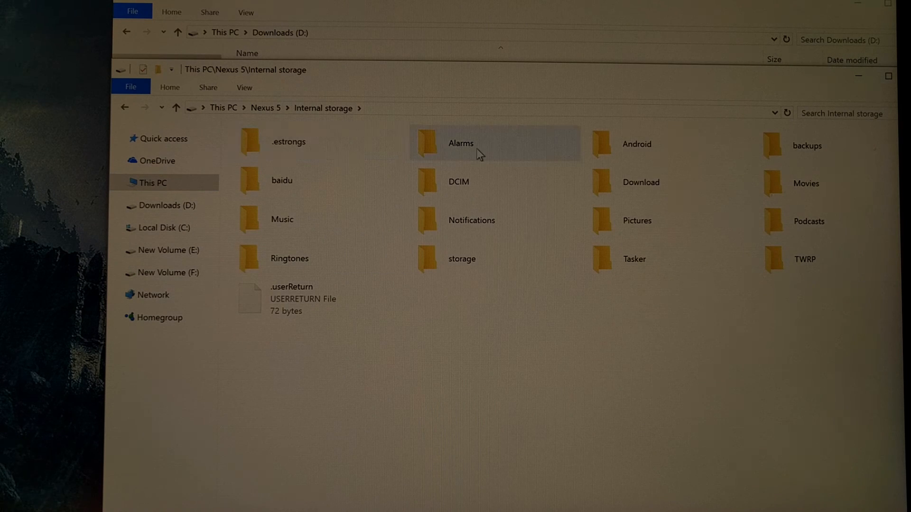
mouse_move(530, 280)
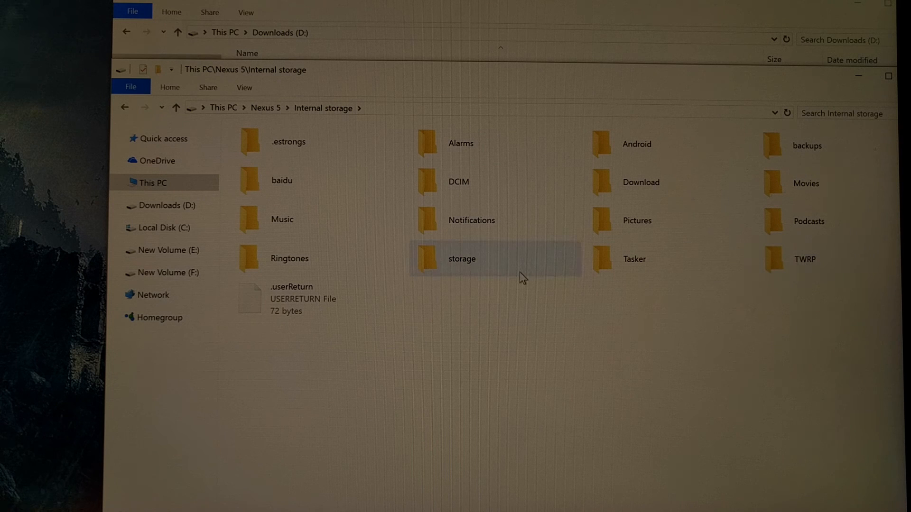
mouse_move(806, 145)
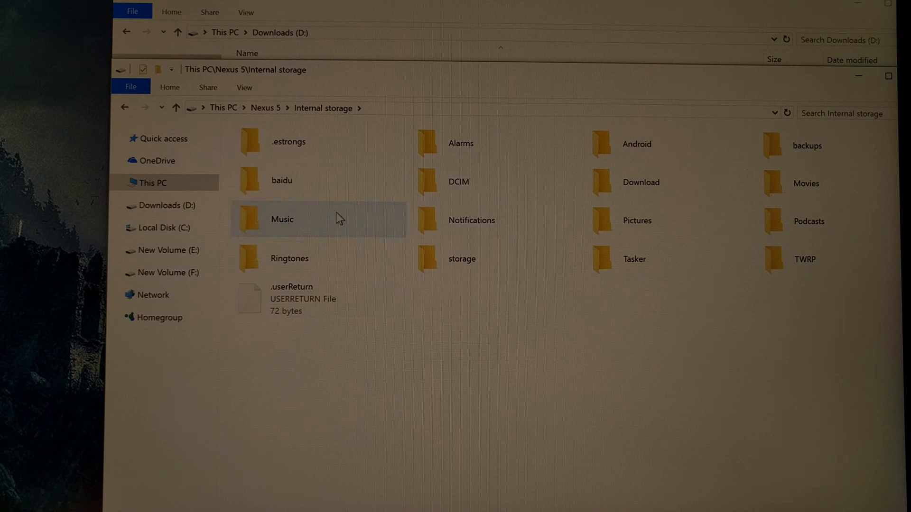
mouse_move(353, 228)
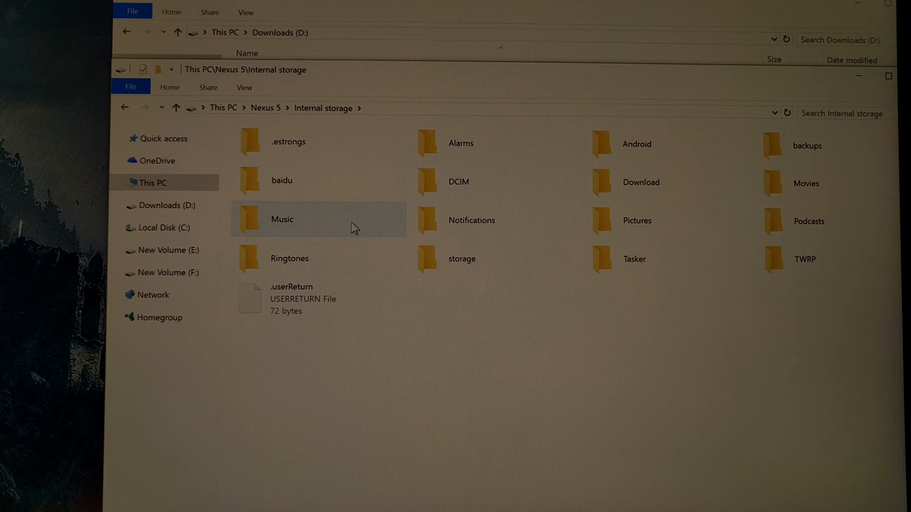
mouse_move(375, 191)
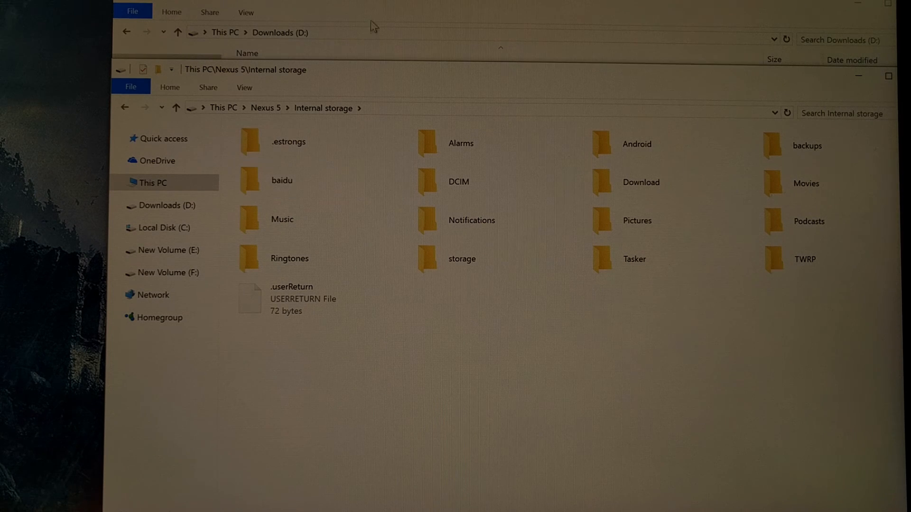
right_click(317, 146)
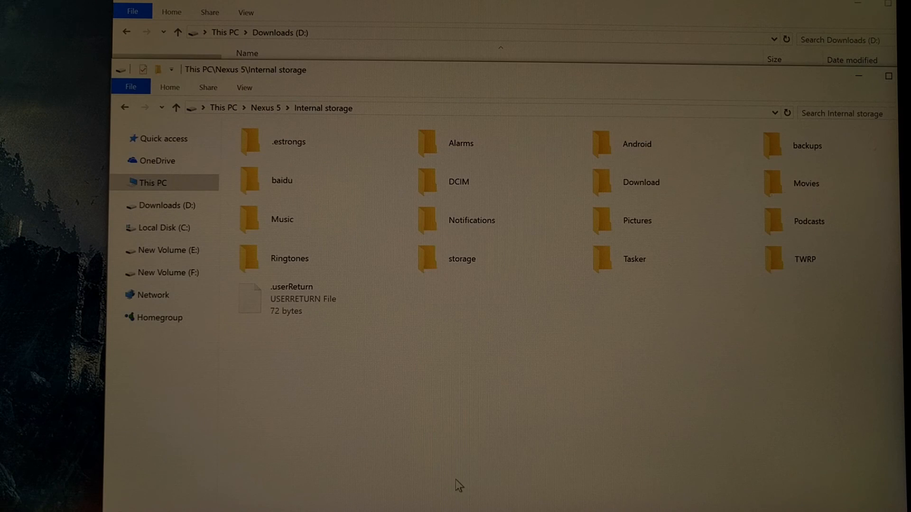
double_click(642, 182)
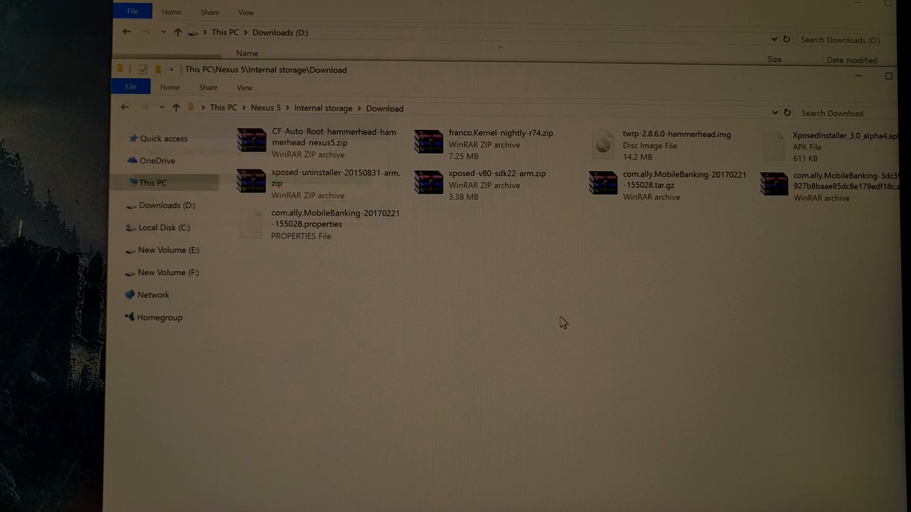
left_click(317, 224)
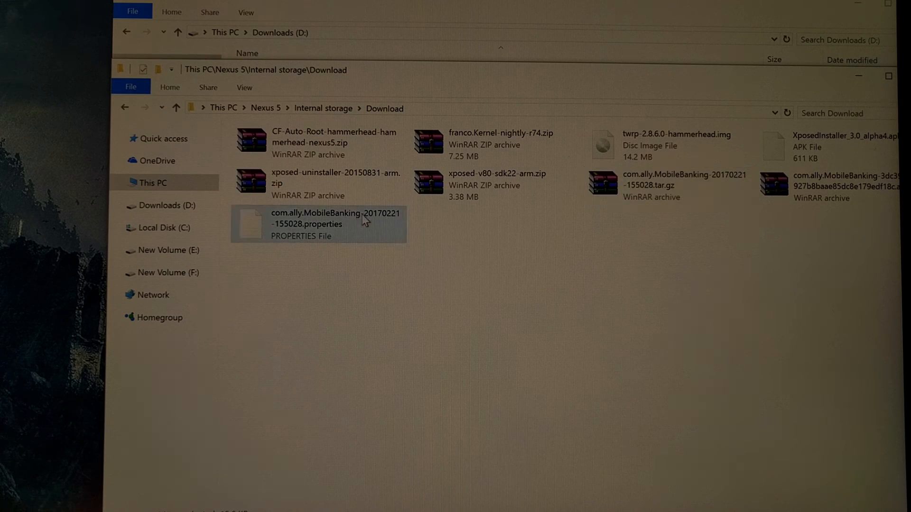
mouse_move(427, 215)
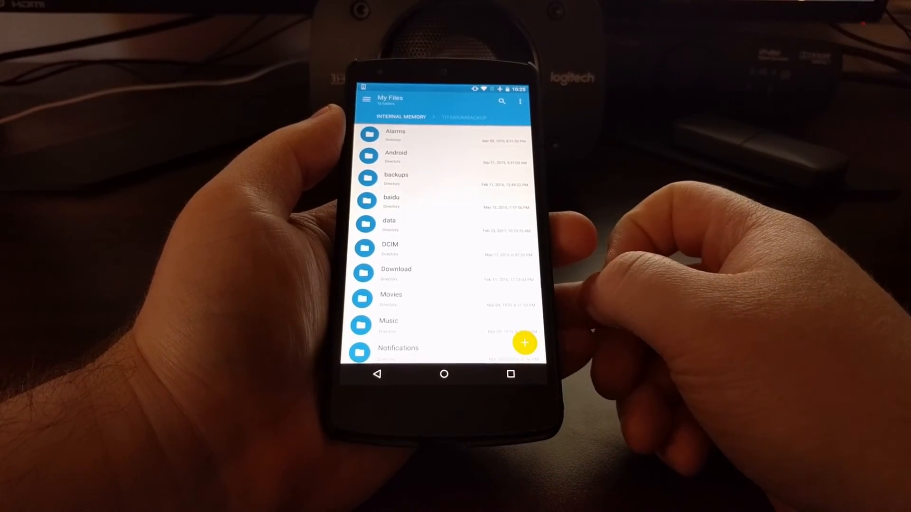
Step: Cut the three com.ally.MobileBanking files from Download and open TitaniumBackup to paste them
scroll("down", 3)
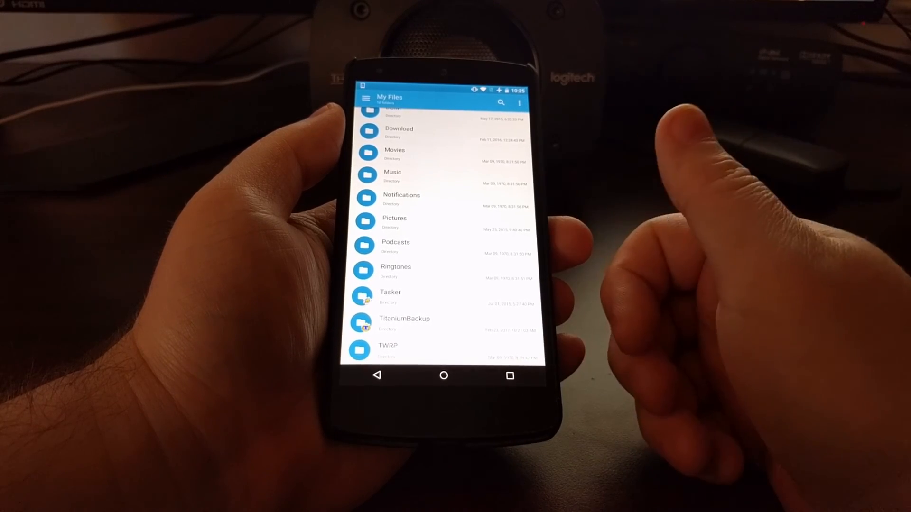
left_click(403, 323)
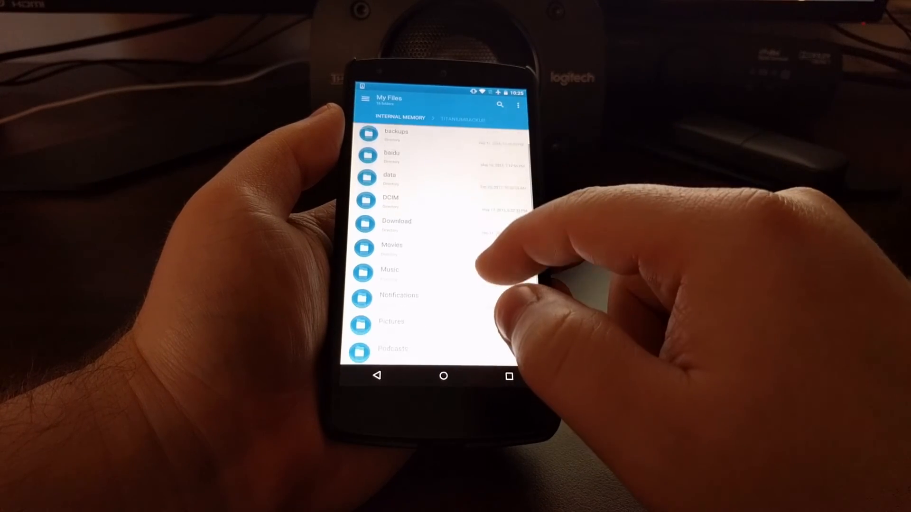
left_click(396, 225)
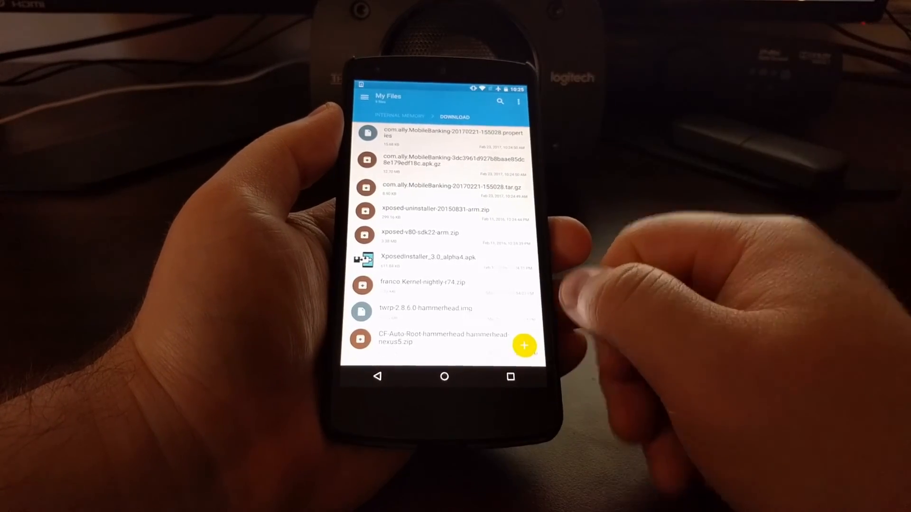
left_click(448, 134)
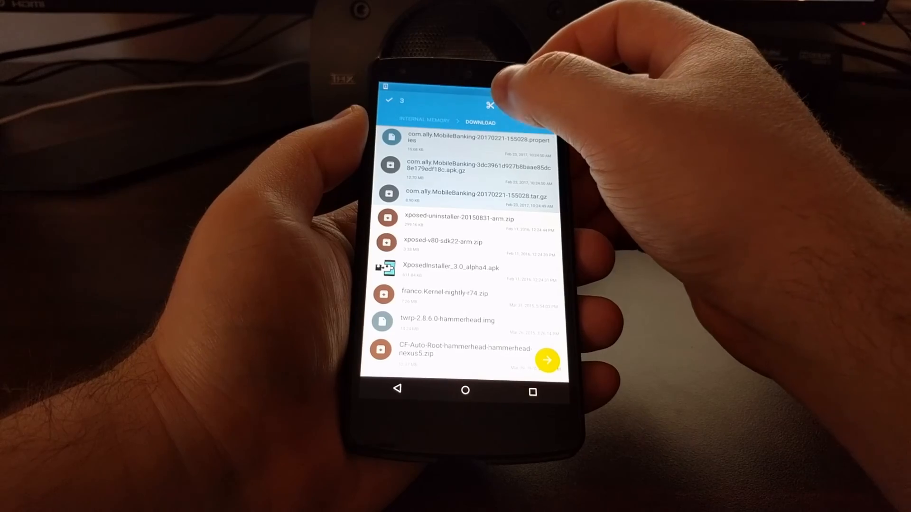
left_click(489, 106)
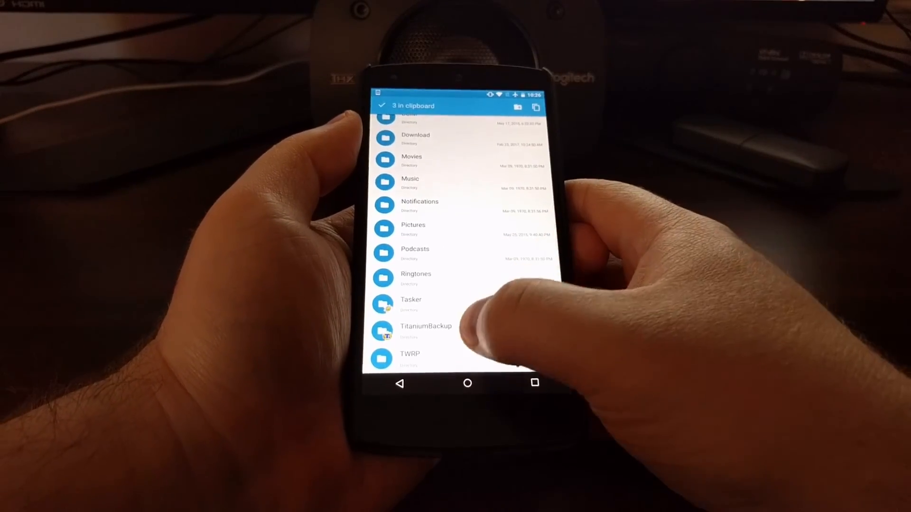
left_click(426, 326)
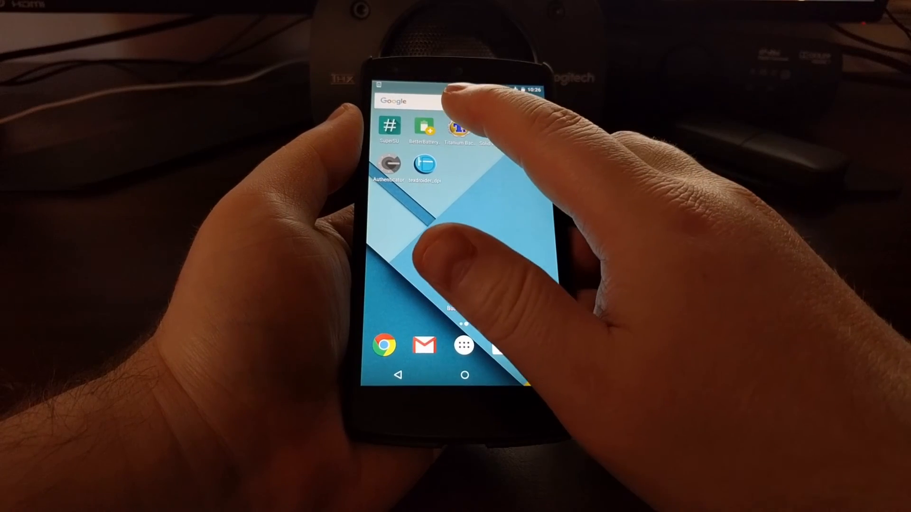
Step: Launch Titanium Backup on the Nexus 5 and dismiss the system configuration warning
left_click(460, 127)
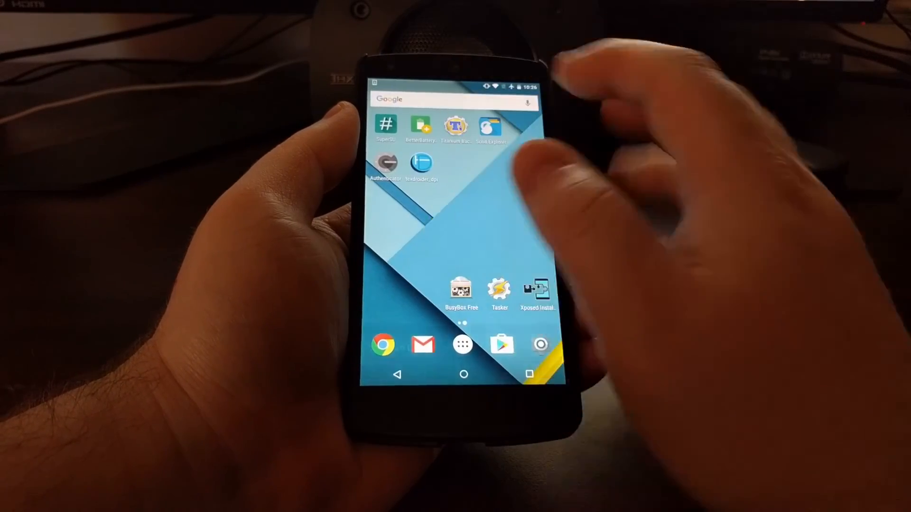
left_click(454, 127)
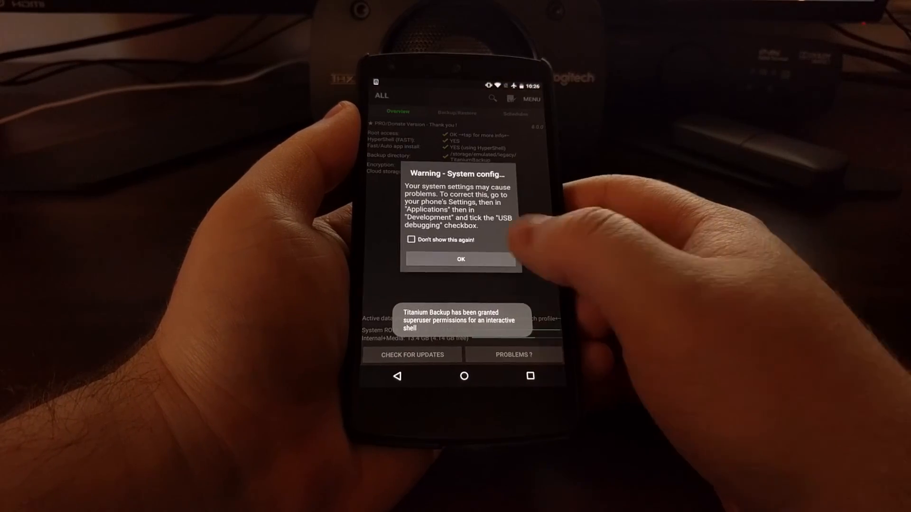
left_click(460, 259)
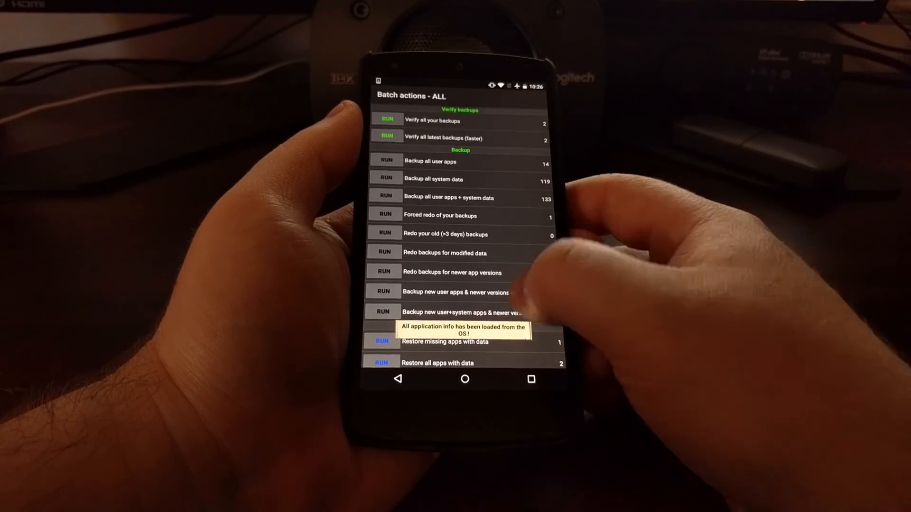
Step: Scroll to the Restore section and run 'Restore all apps with data'
scroll("down", 3)
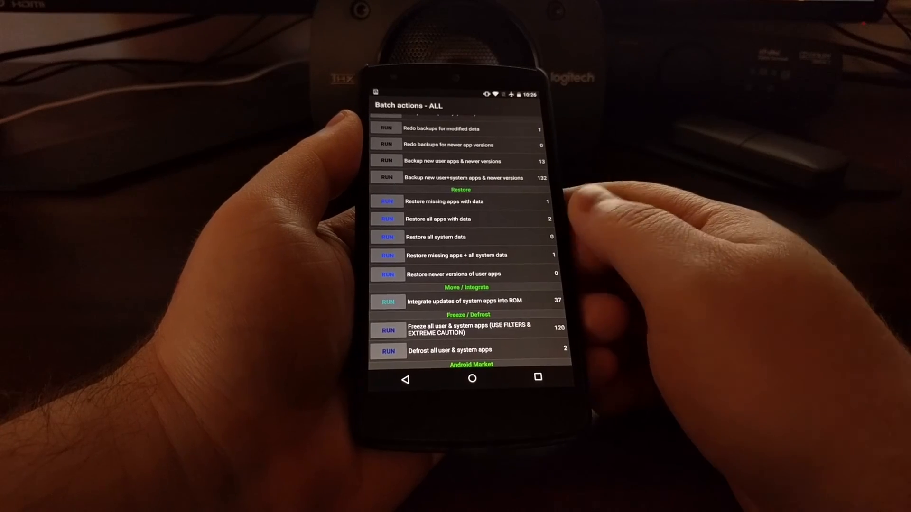
left_click(471, 378)
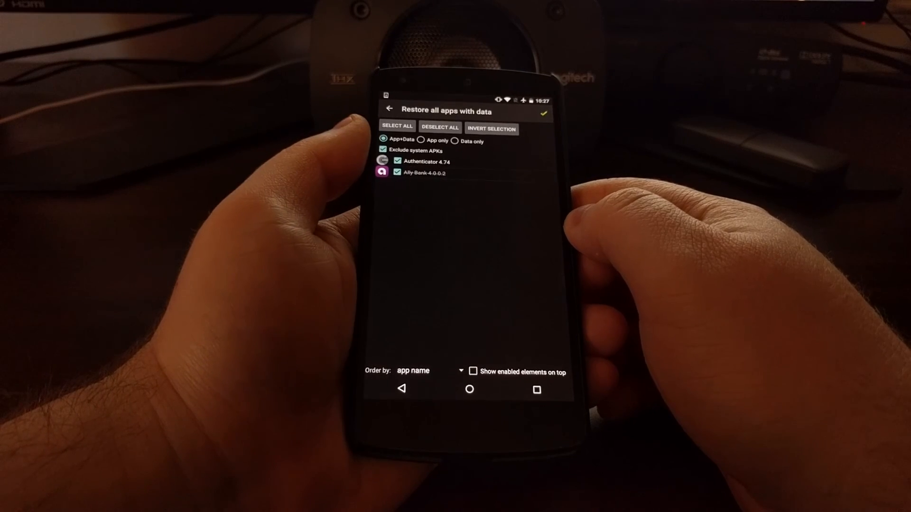
Step: Confirm the restore of Authenticator 4.74 and Ally Bank 4.0.0.2 with the green checkmark
left_click(541, 112)
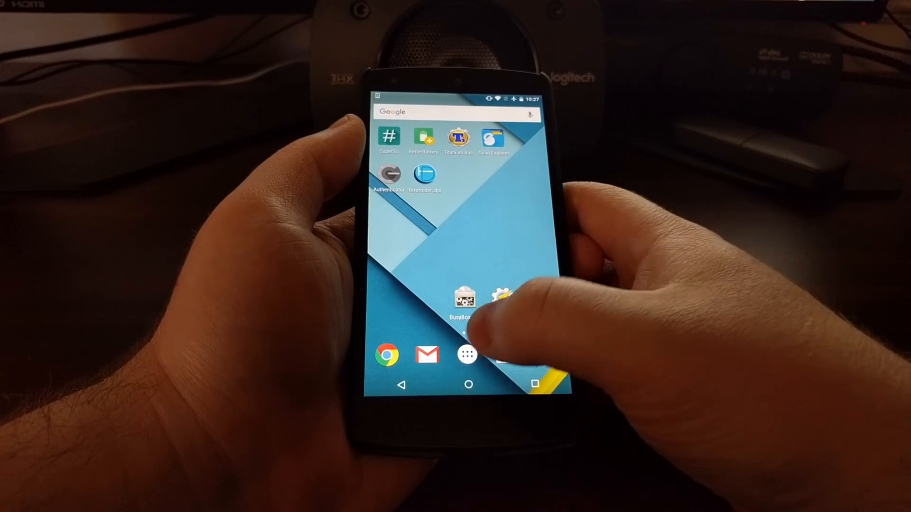
Step: Launch the restored Ally Bank app from the app drawer to its login screen
left_click(467, 353)
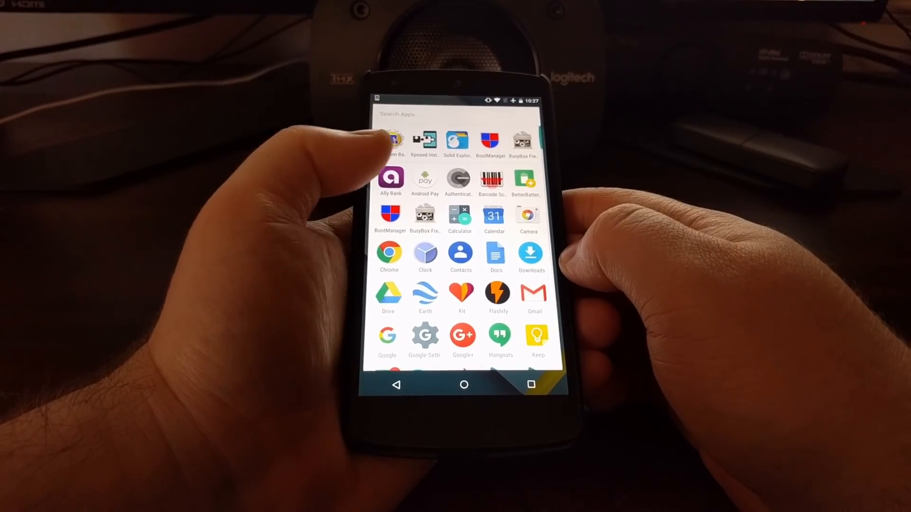
left_click(391, 182)
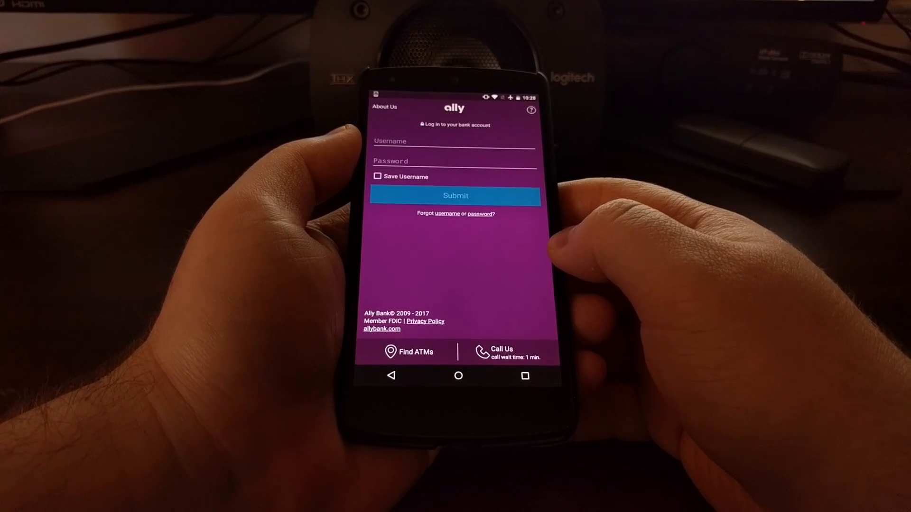
Step: Return home from Ally Bank and reopen Titanium Backup's overview page
left_click(458, 375)
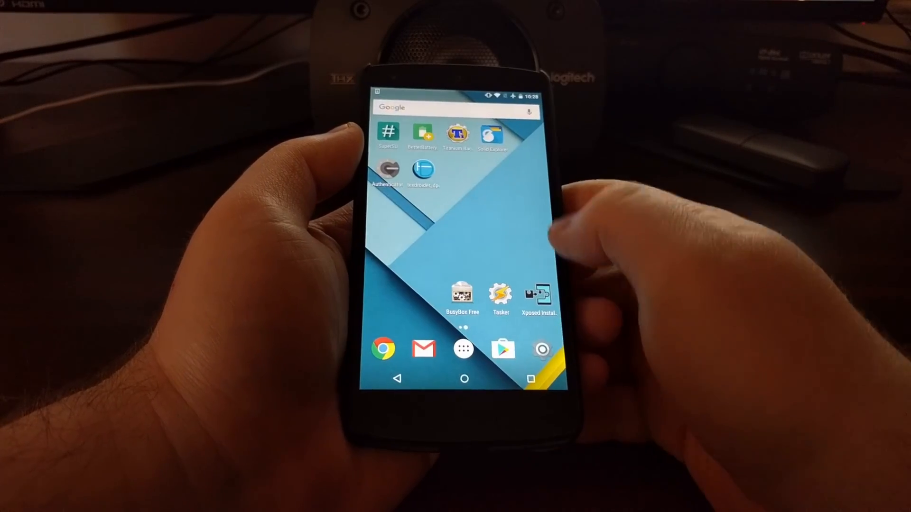
left_click(458, 134)
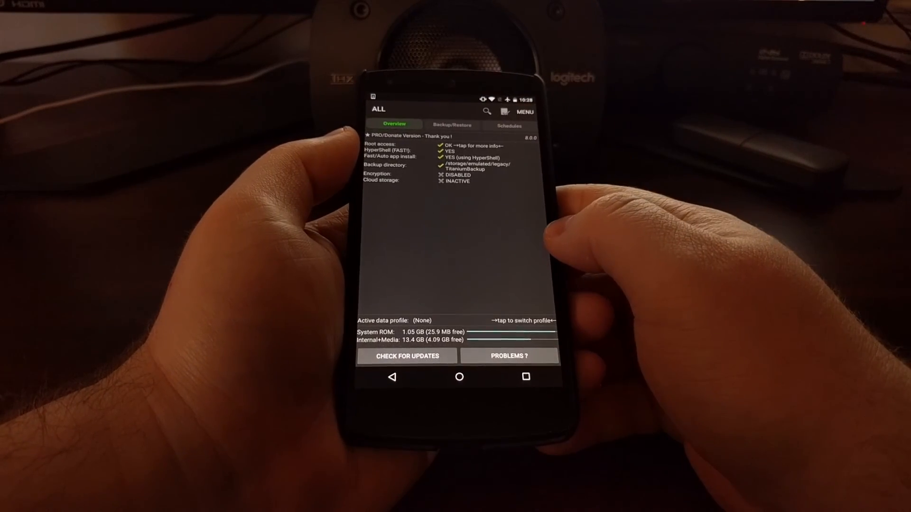